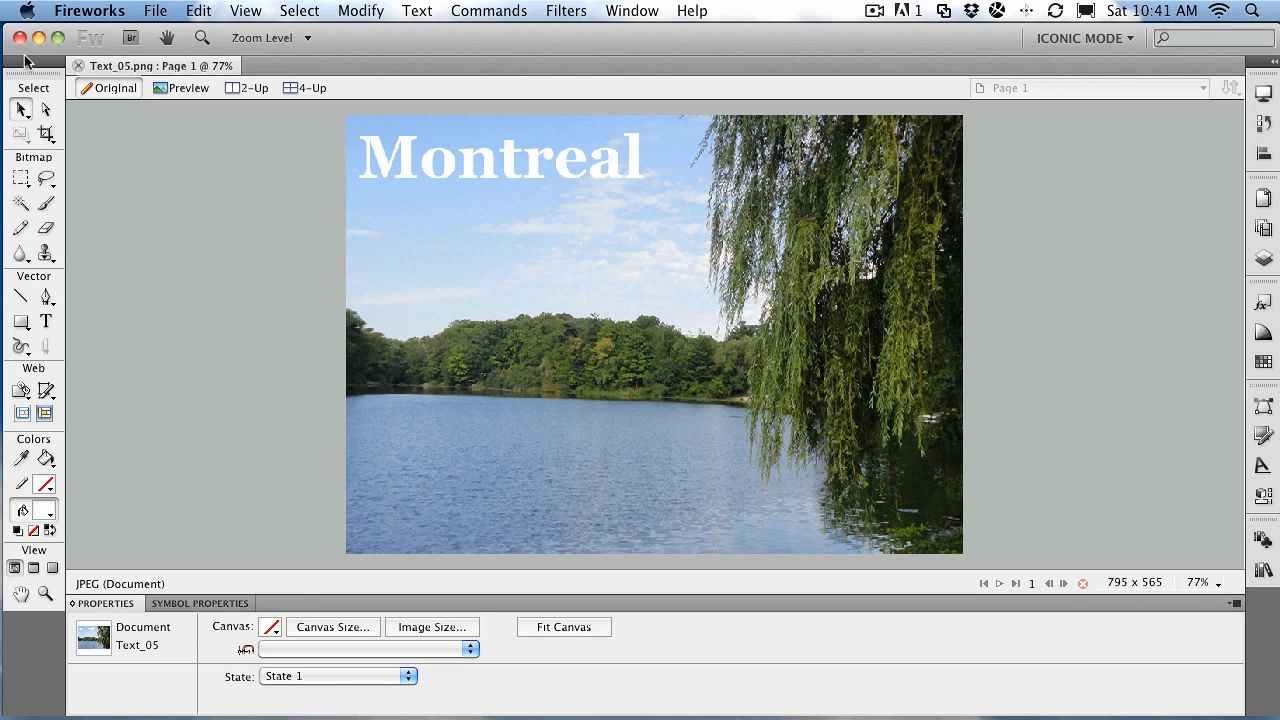
# Step: Put the Georgia Bold 'Montreal' heading into text editing with its 'e' selected
pyautogui.click(485, 320)
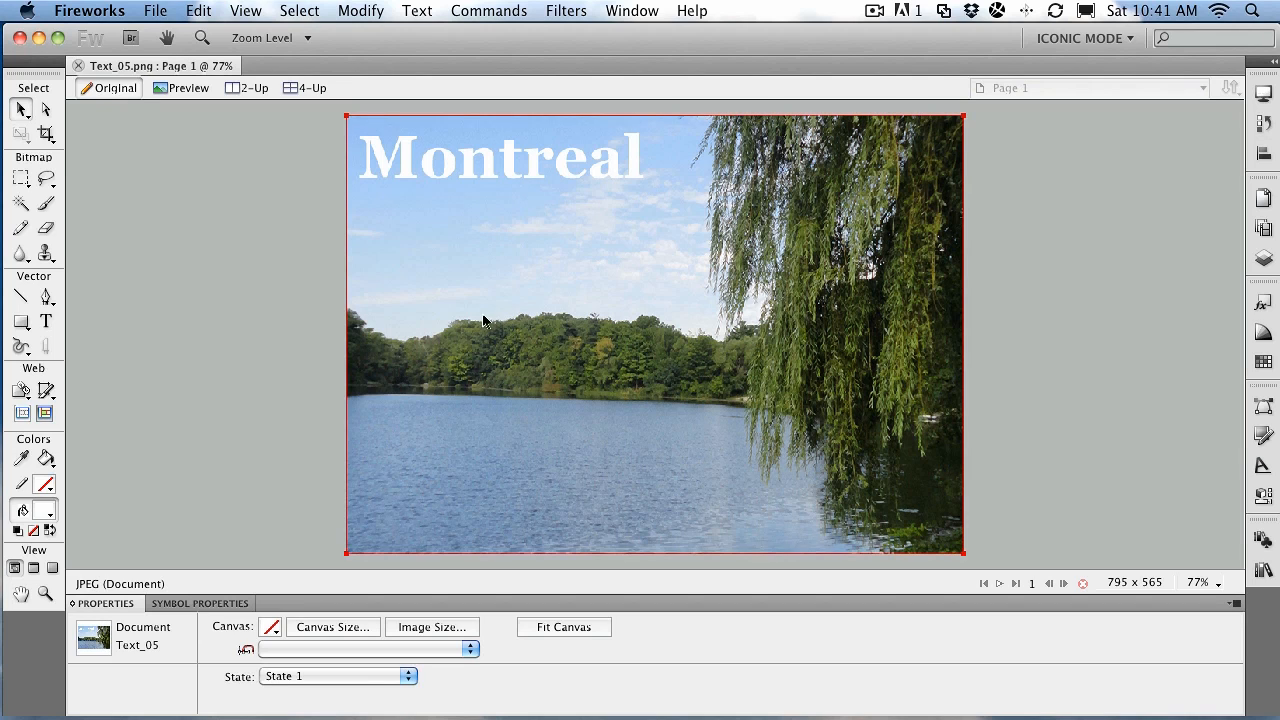
pyautogui.click(254, 293)
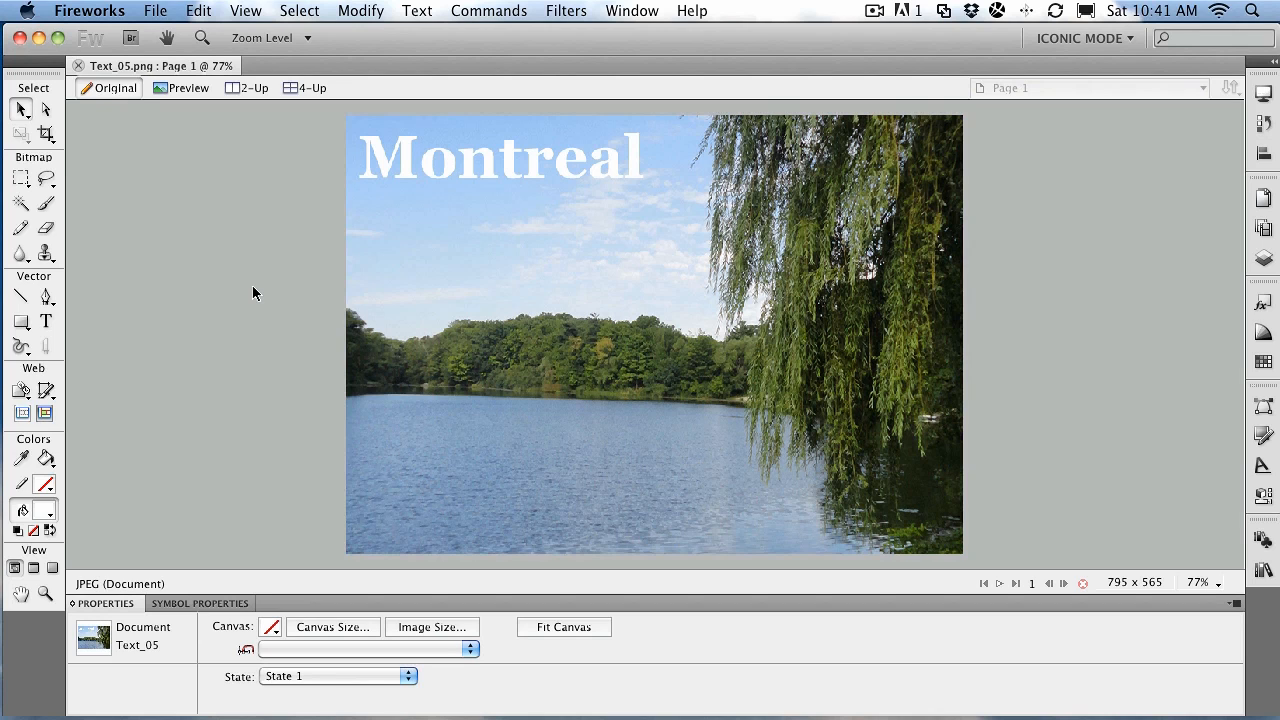
pyautogui.click(500, 158)
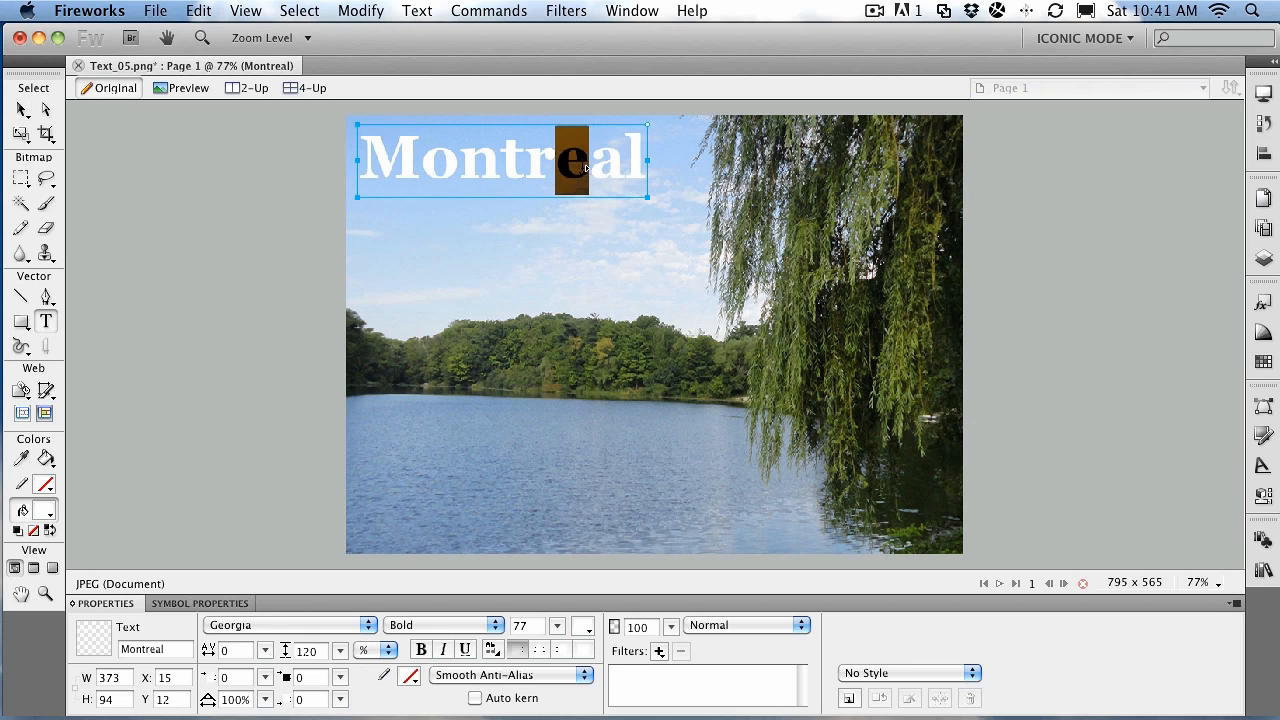
# Step: Swap the 'e' for 'é' from Special Characters, then return to the Pointer tool
pyautogui.click(631, 11)
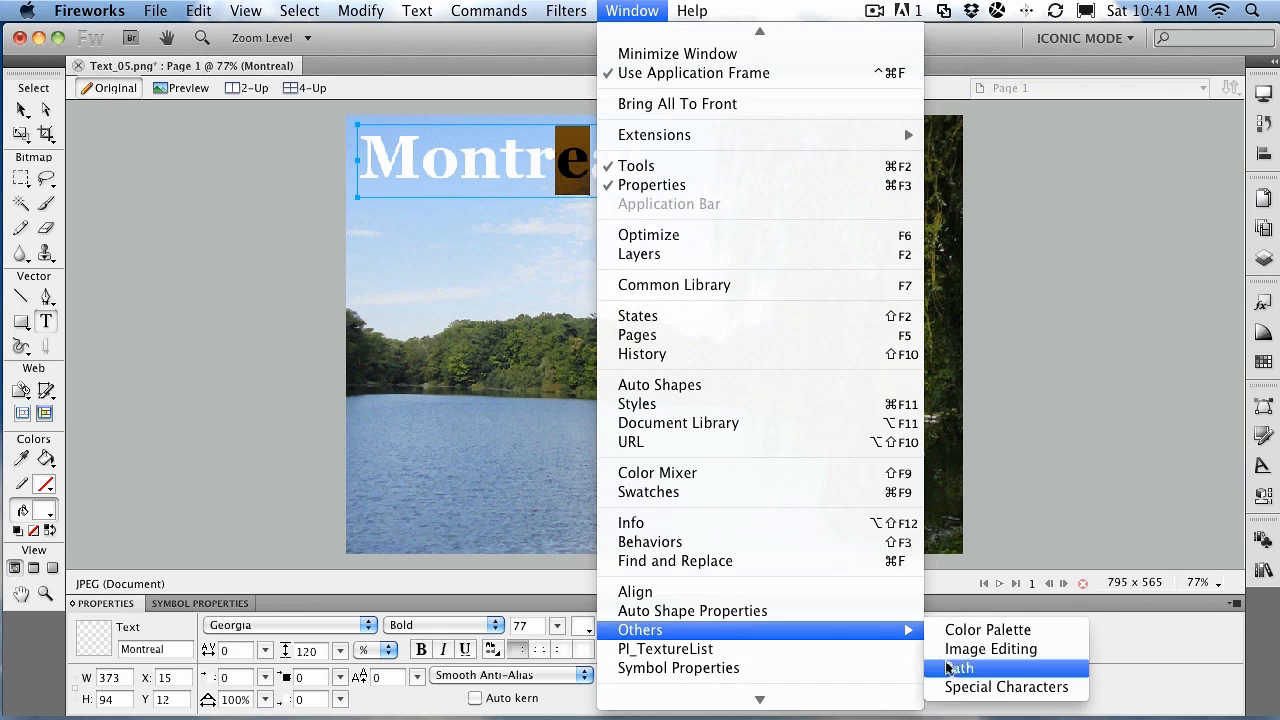
pyautogui.moveTo(1006, 687)
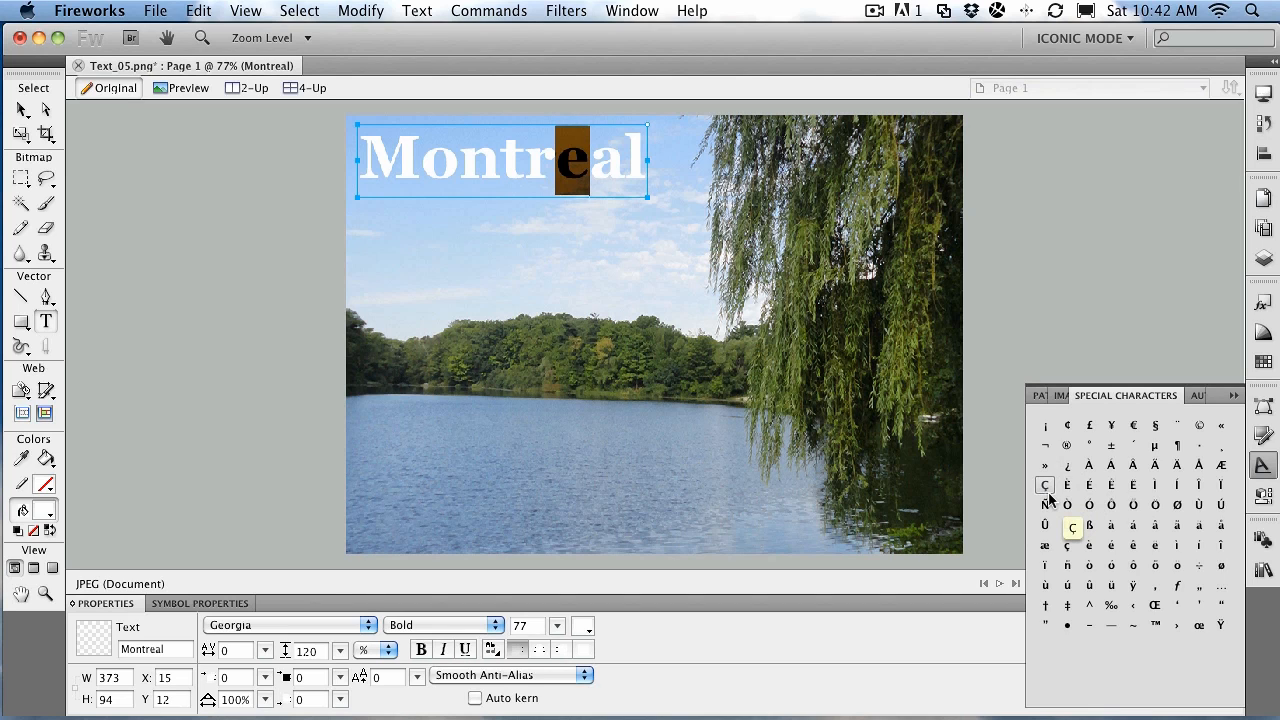
pyautogui.moveTo(1111, 547)
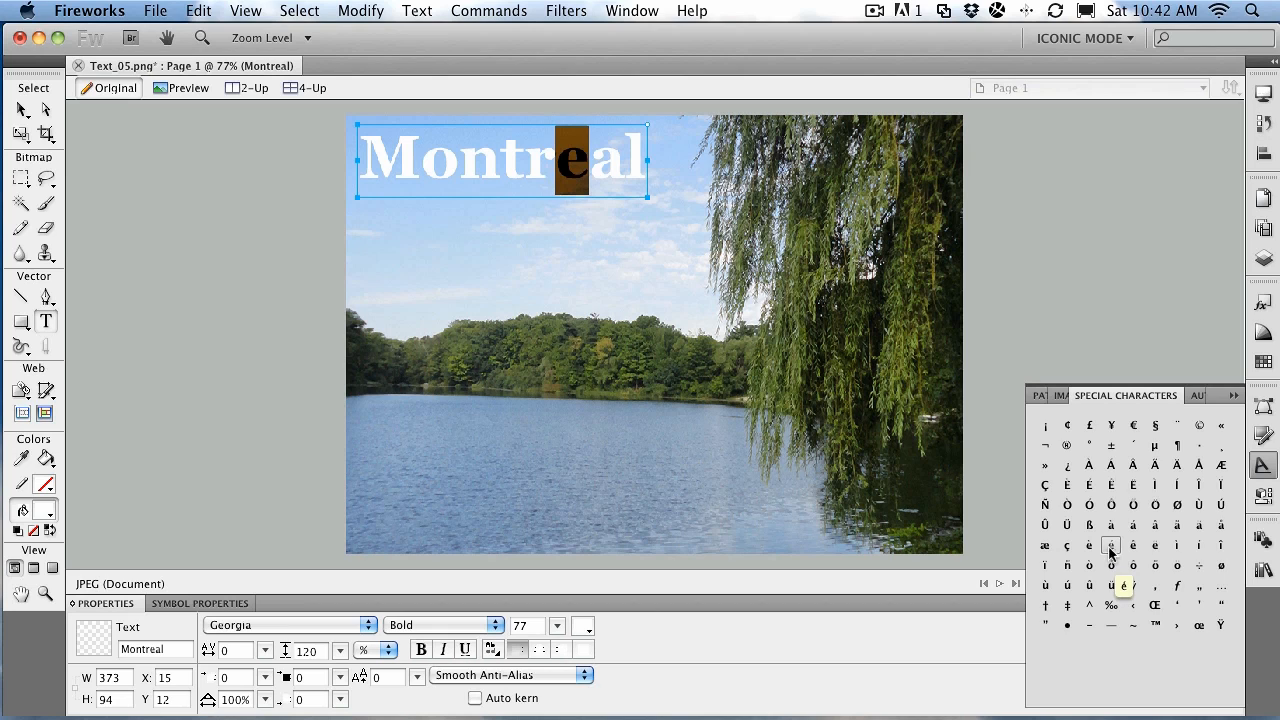
pyautogui.click(1110, 545)
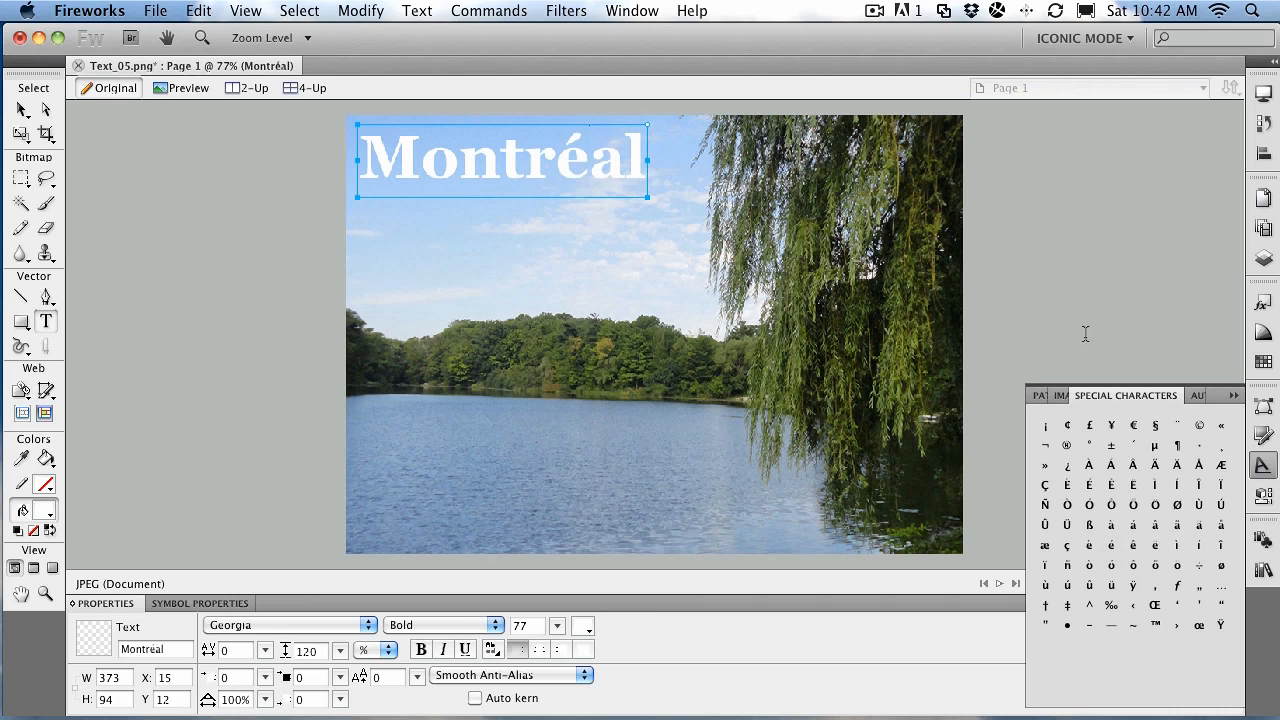
pyautogui.click(267, 202)
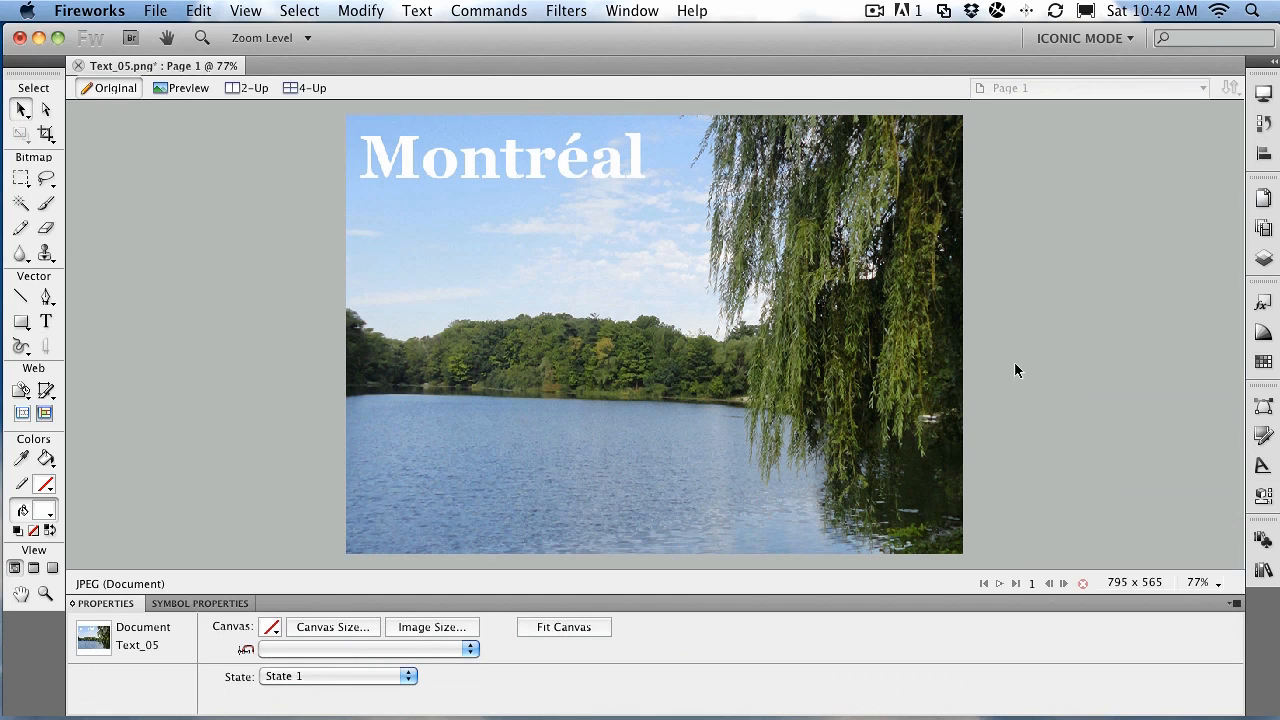
pyautogui.moveTo(175, 253)
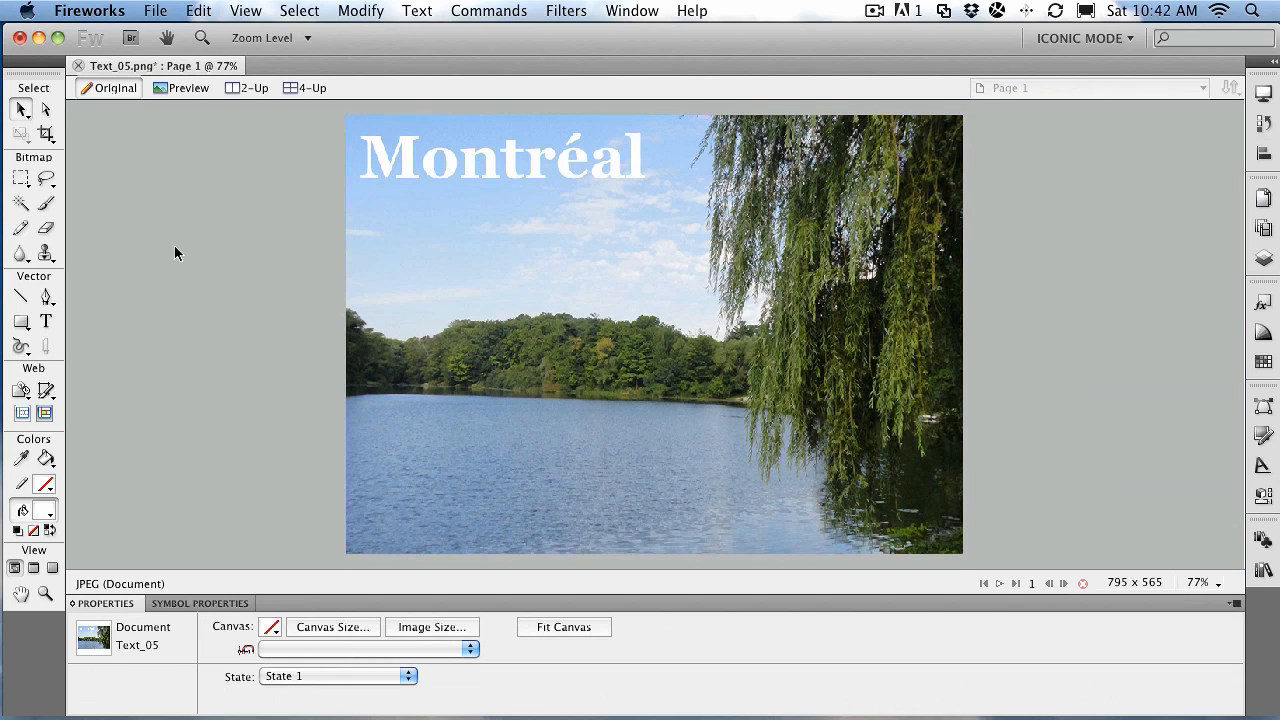
# Step: Draw a text box under the heading set to Verdana Regular, size 14
pyautogui.click(500, 157)
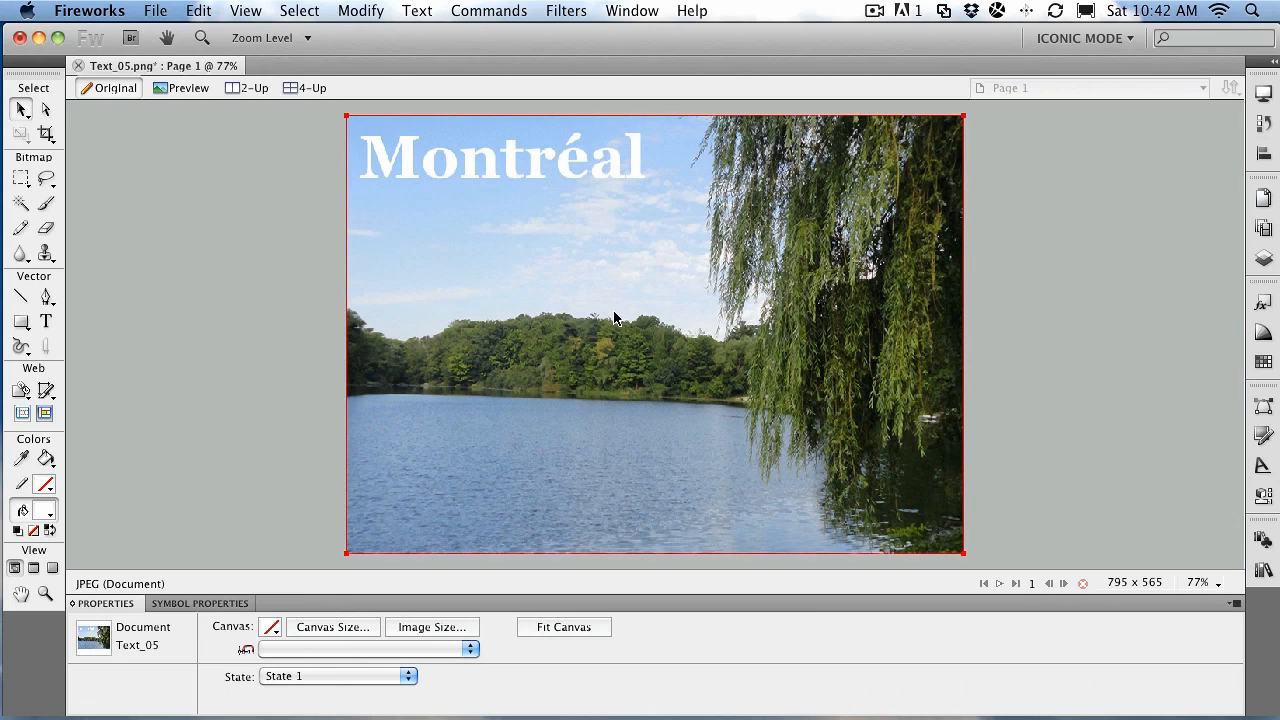
pyautogui.moveTo(454, 288)
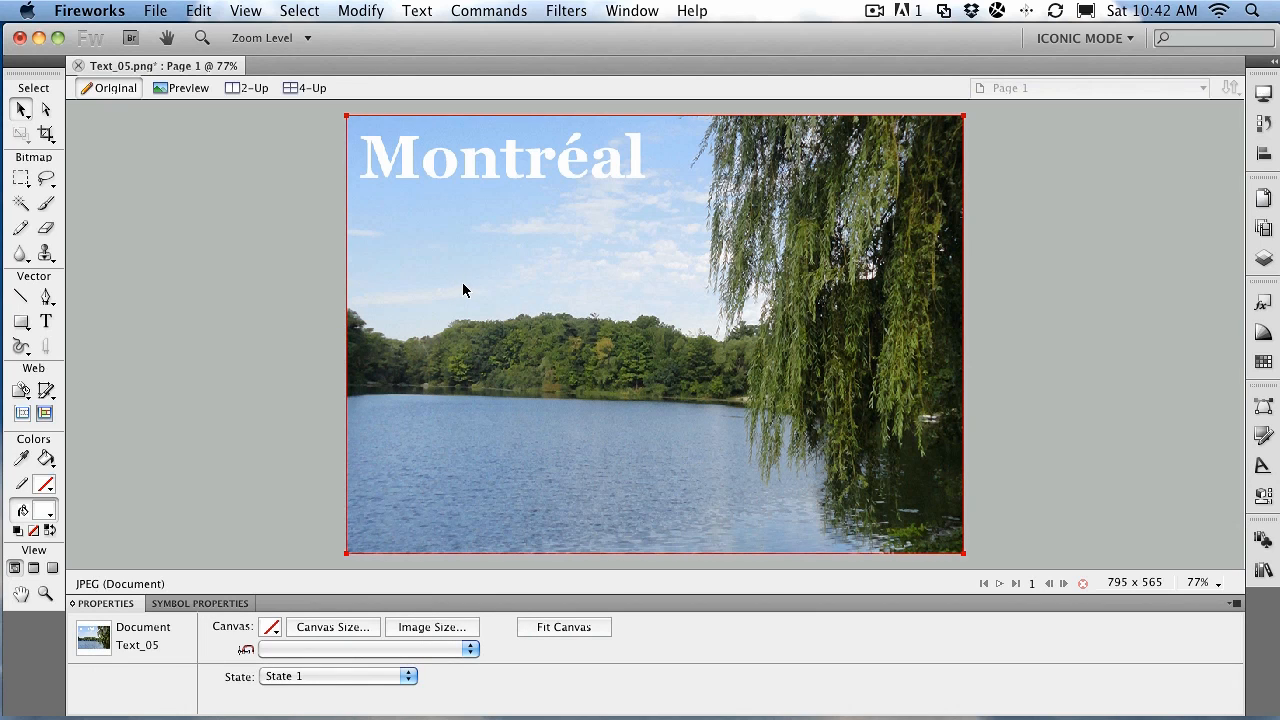
pyautogui.moveTo(480, 290)
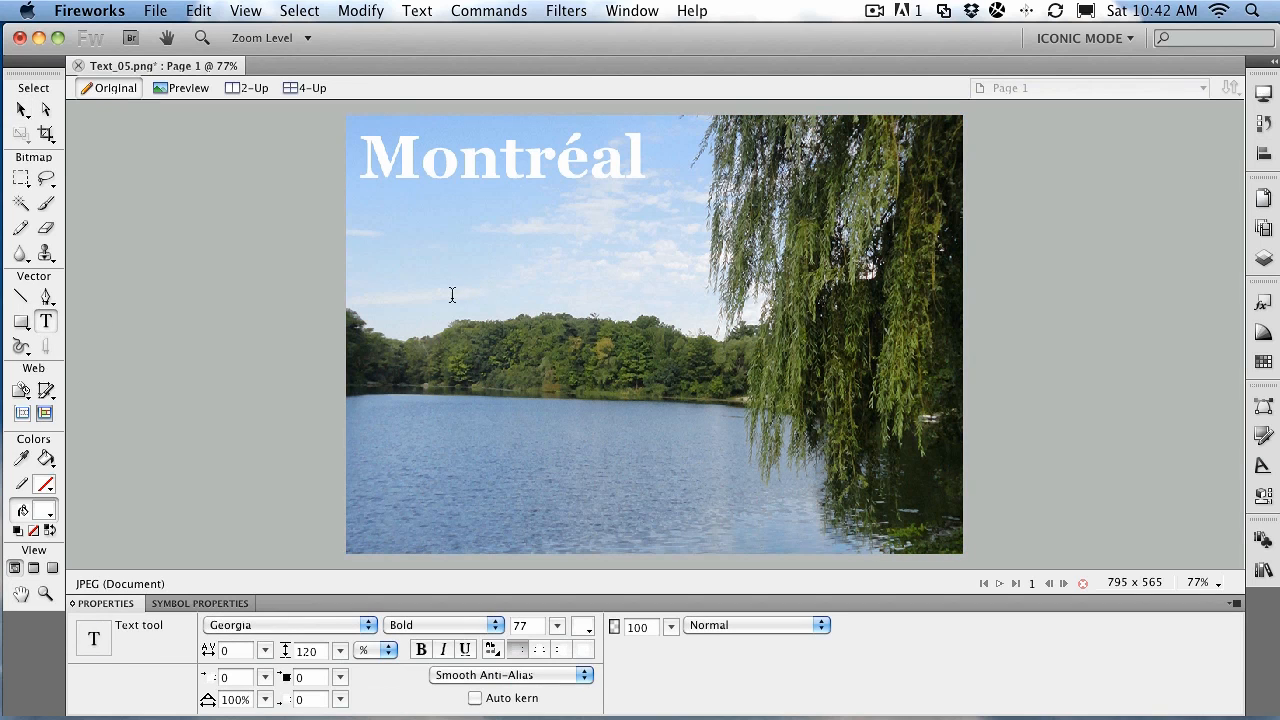
pyautogui.moveTo(365, 212)
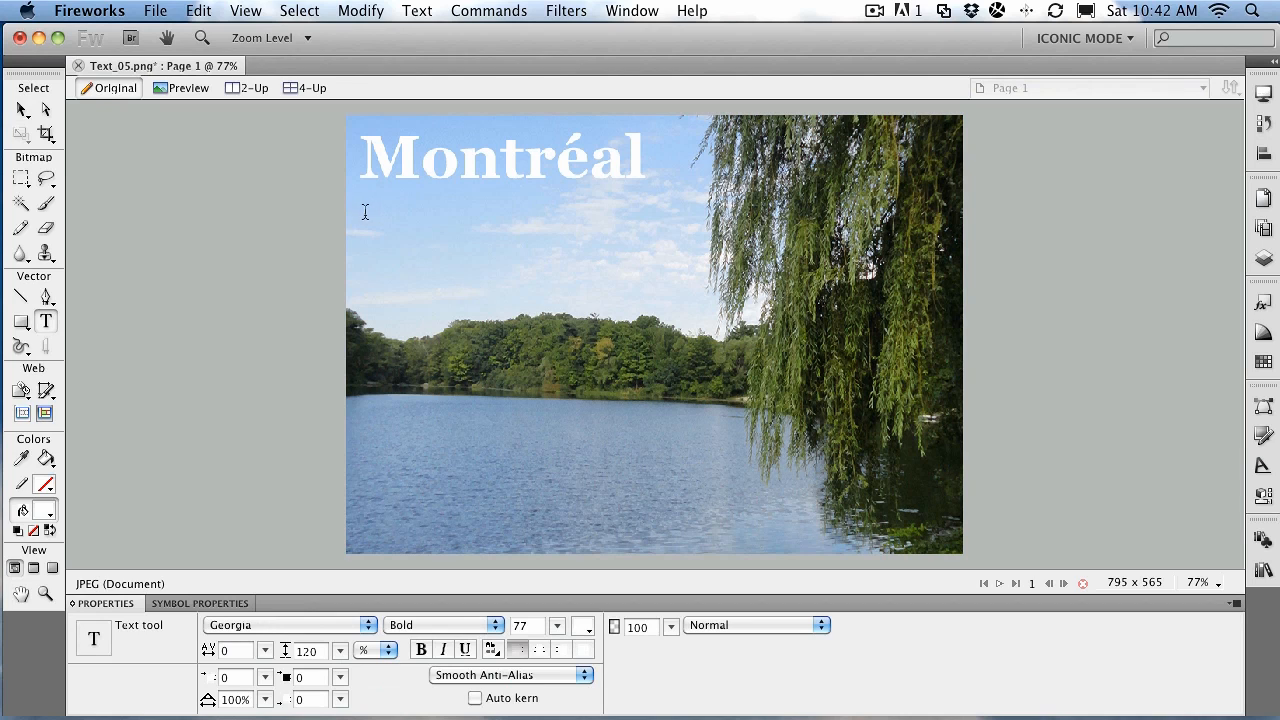
pyautogui.moveTo(365, 211); pyautogui.dragTo(665, 525)
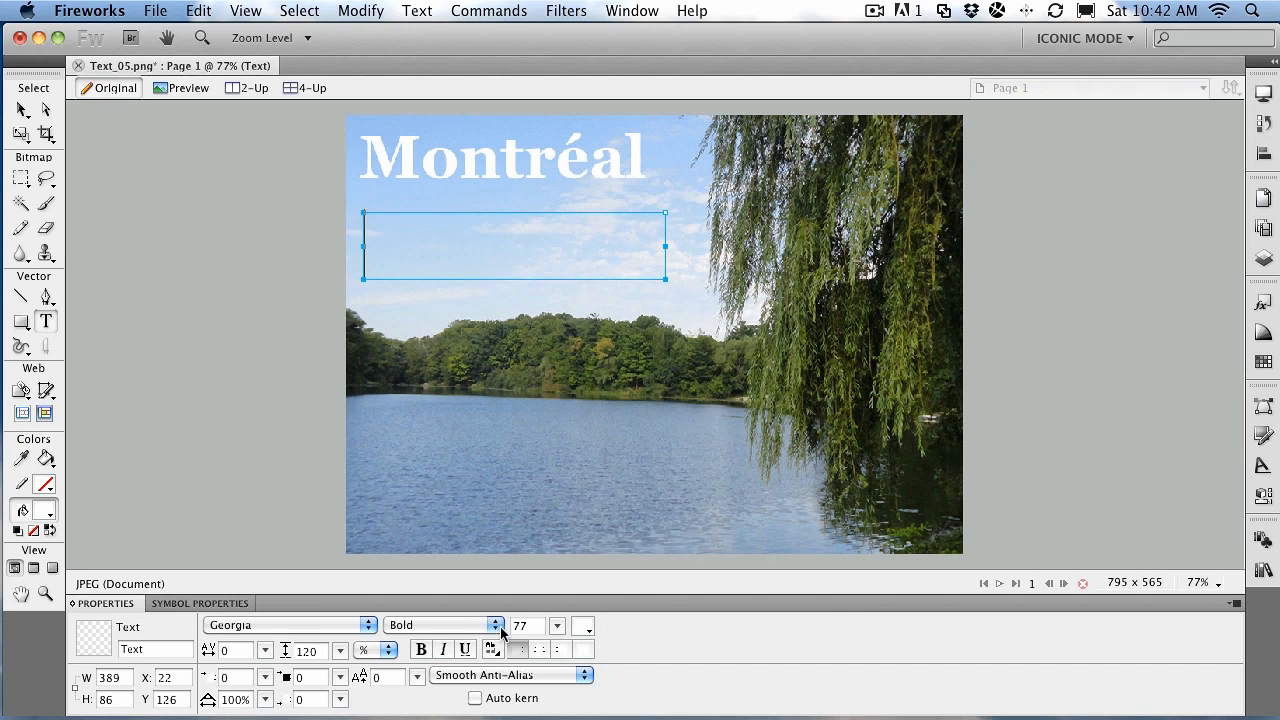
pyautogui.click(290, 624)
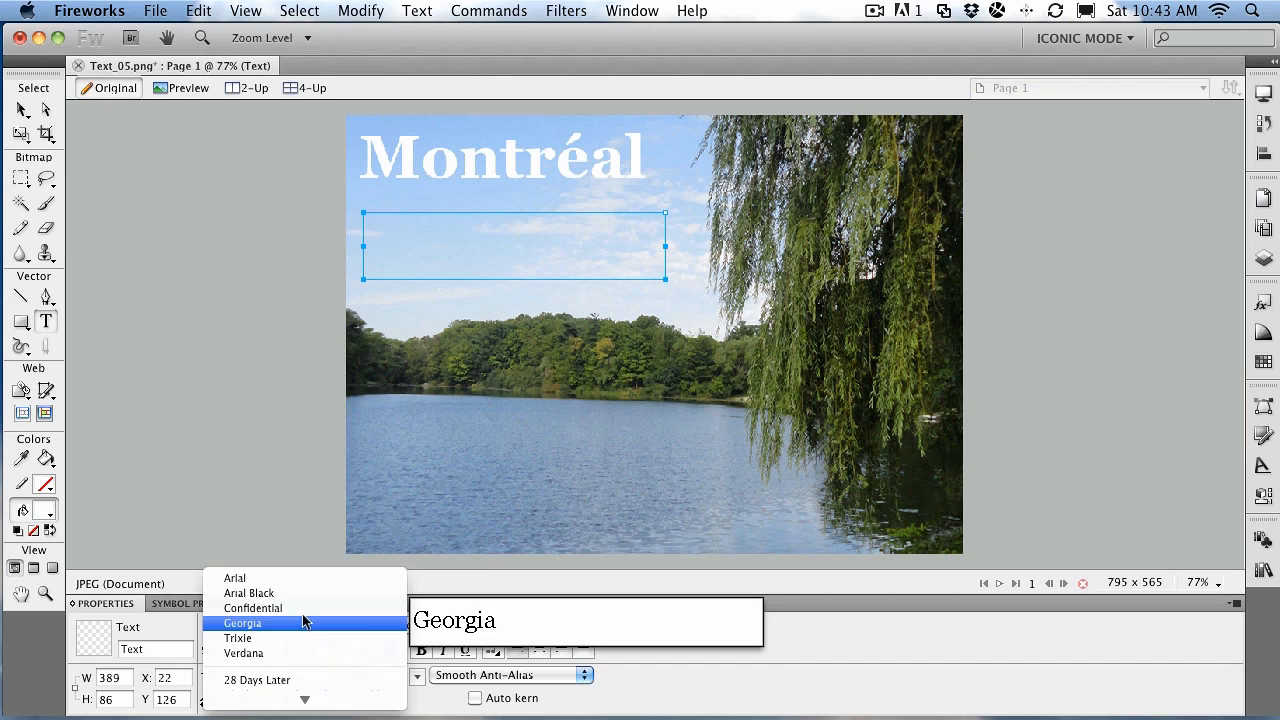
pyautogui.click(243, 653)
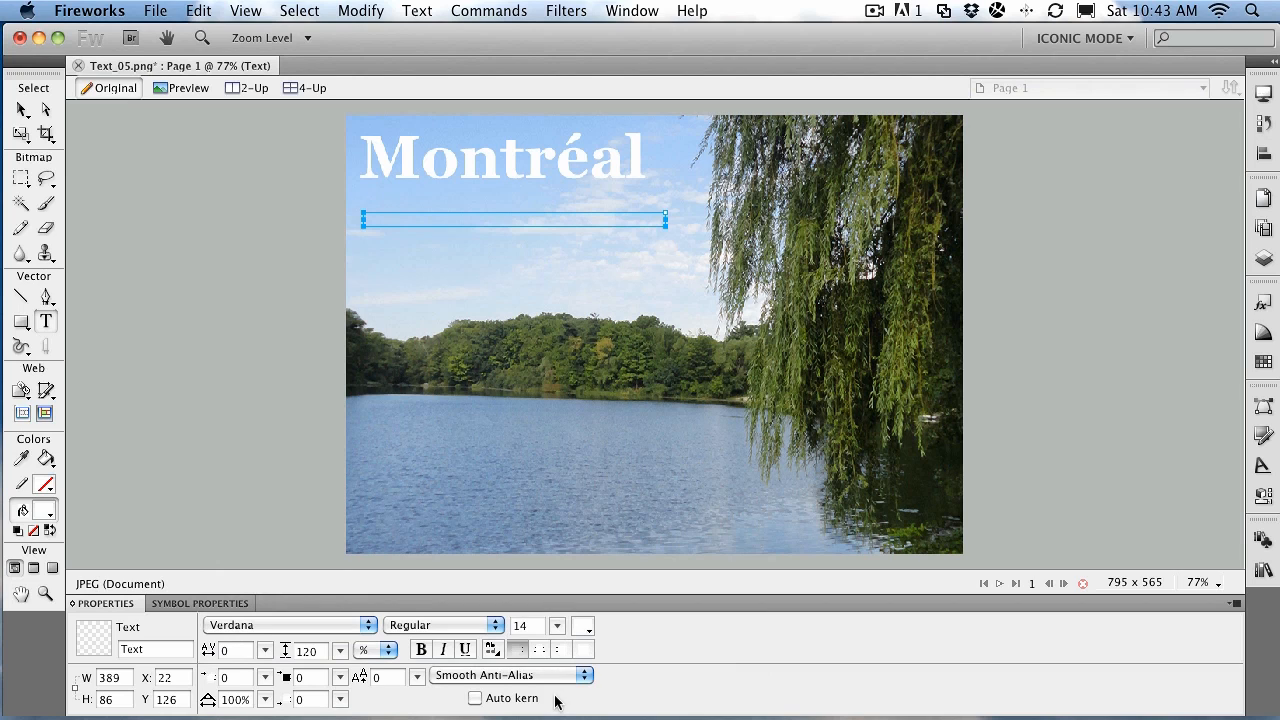
pyautogui.moveTo(403, 266)
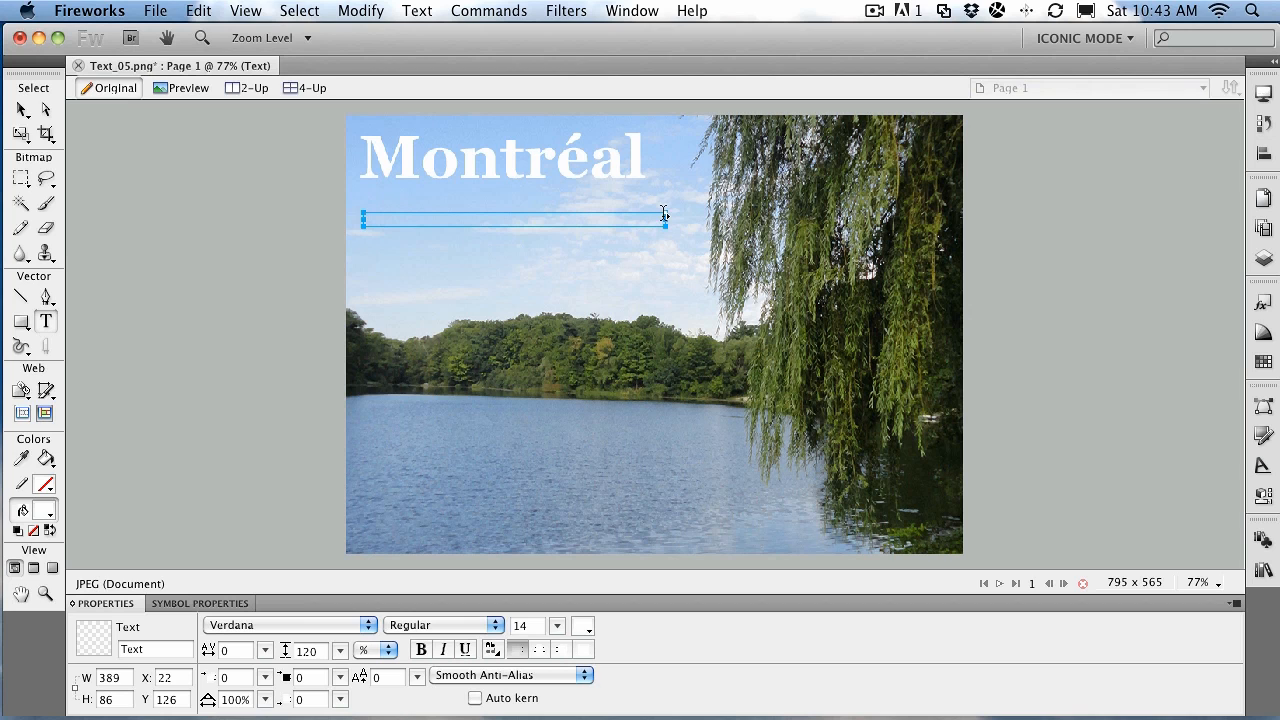
pyautogui.click(488, 11)
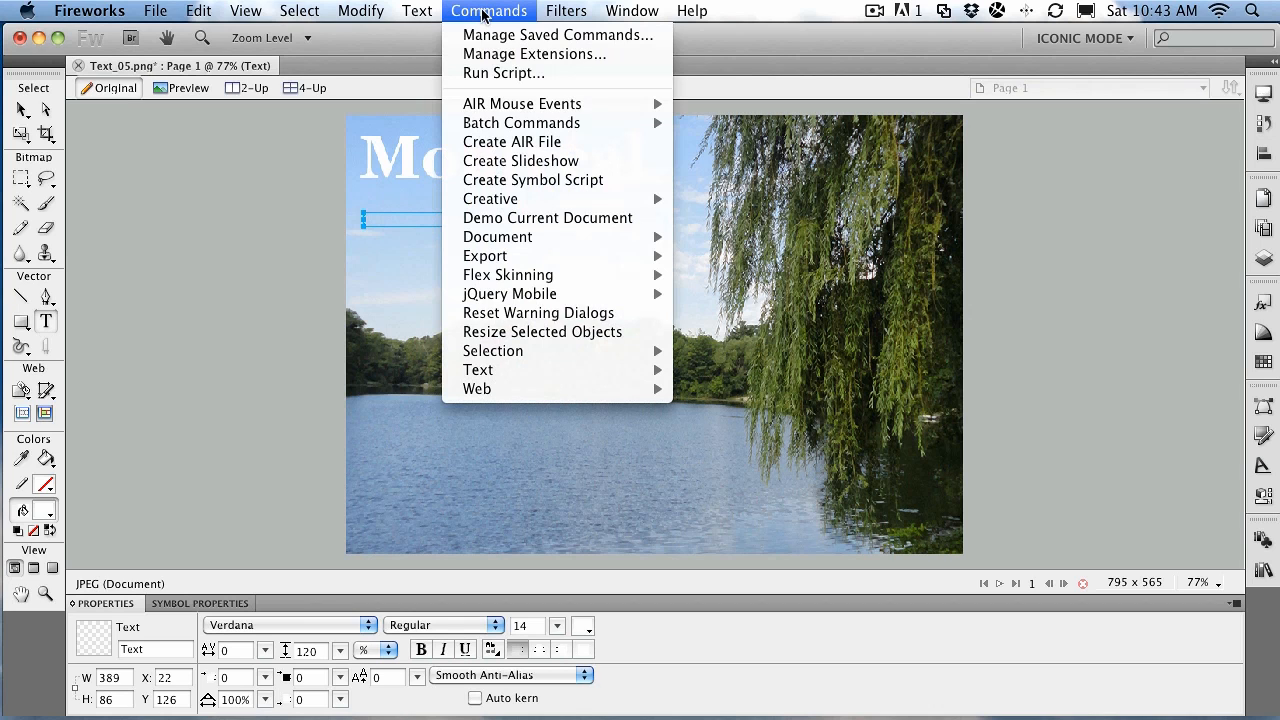
pyautogui.moveTo(478, 369)
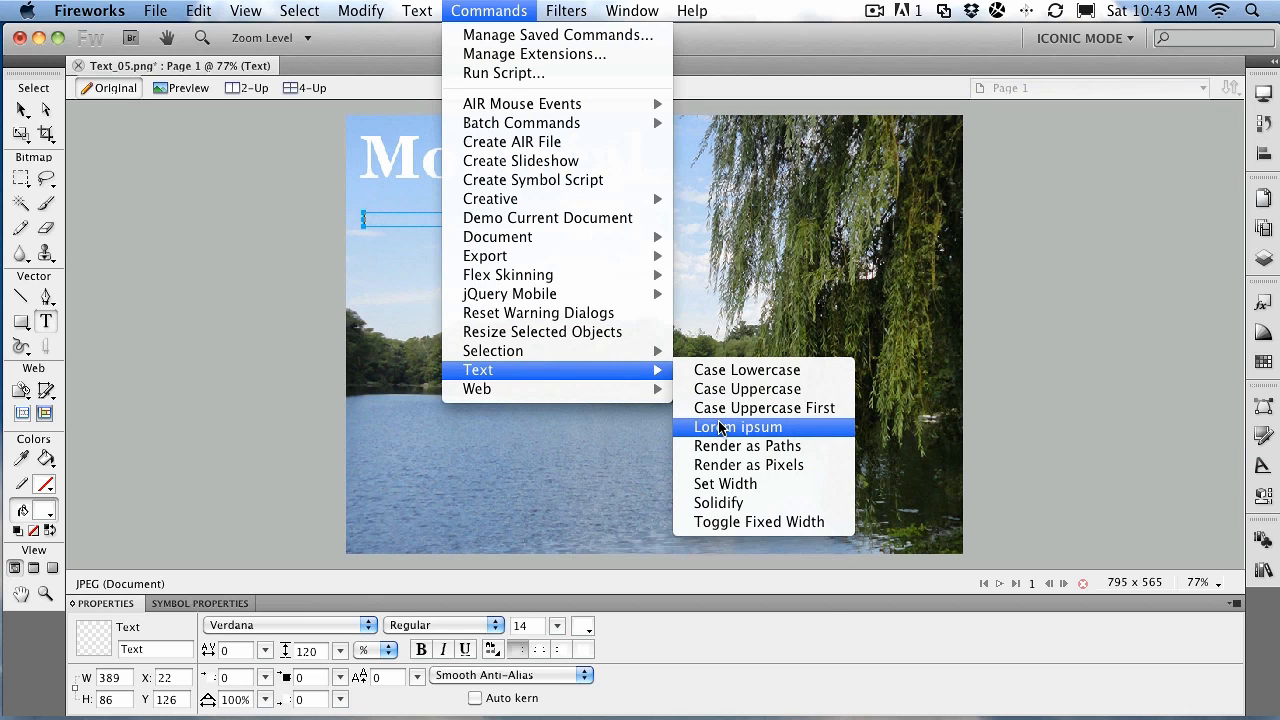
# Step: Fill the box with Lorem ipsum text, colour it black, and set leading to 140%
pyautogui.click(737, 427)
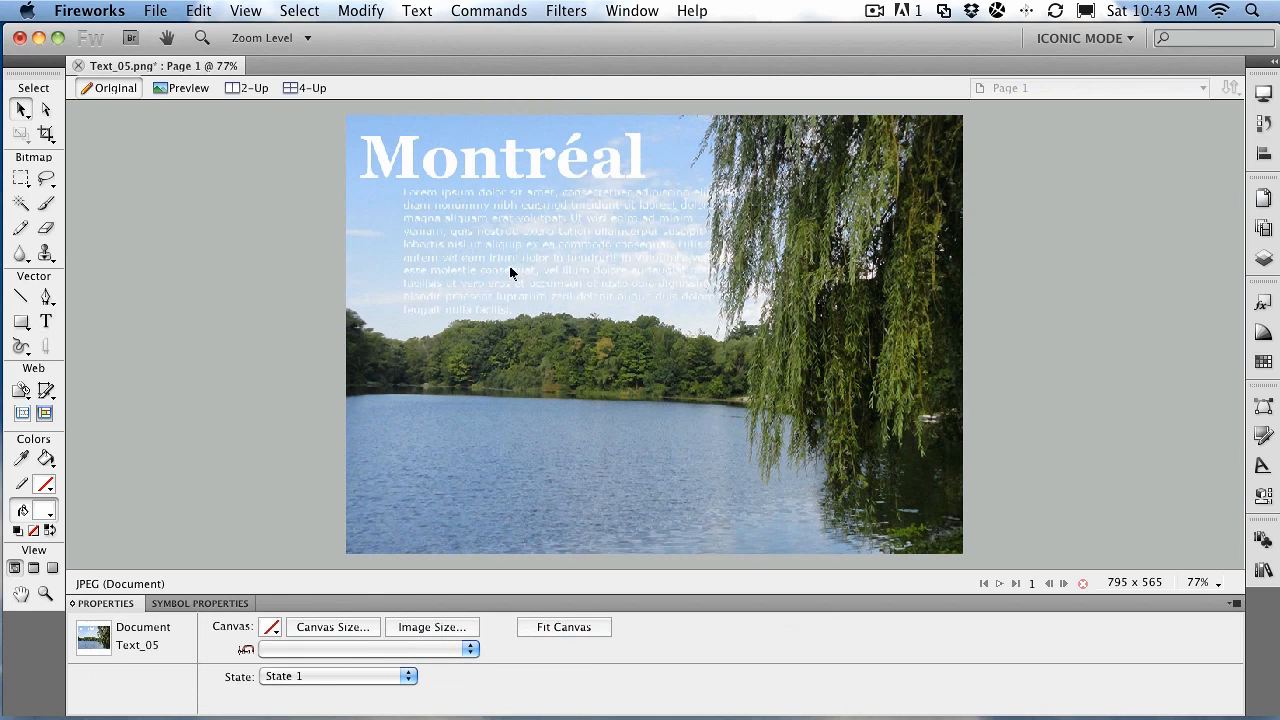
pyautogui.click(520, 255)
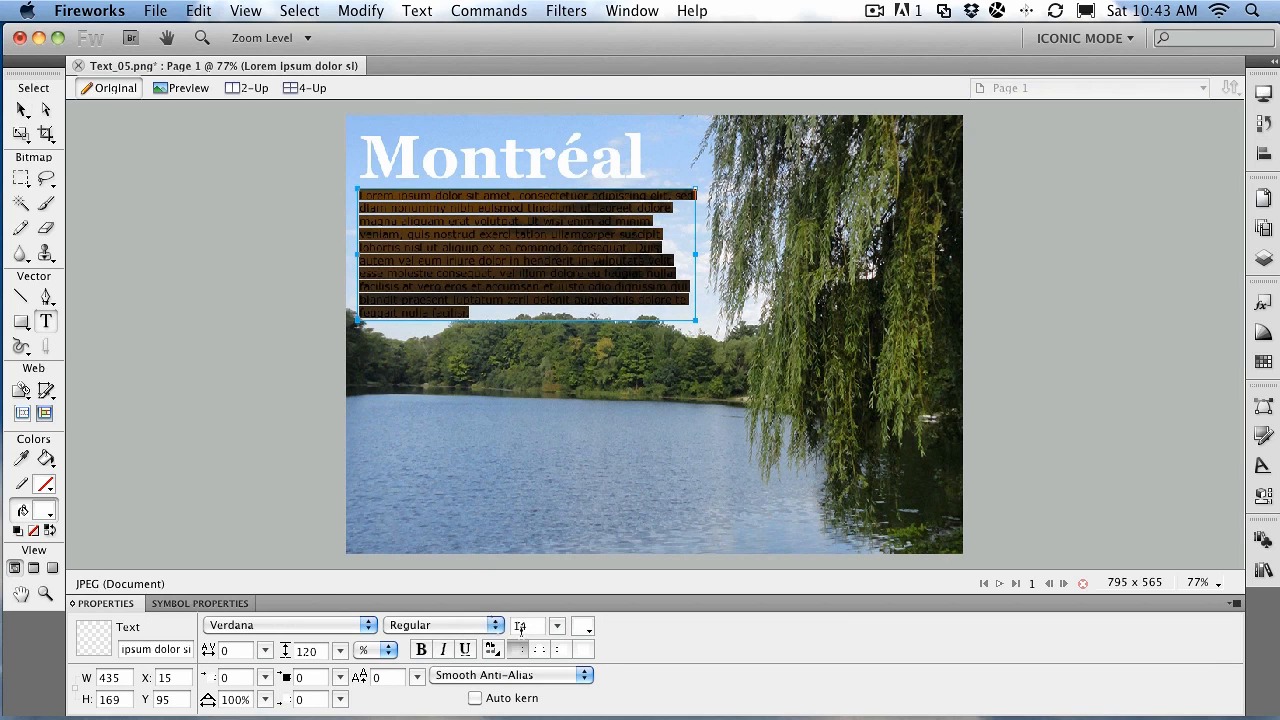
pyautogui.click(583, 627)
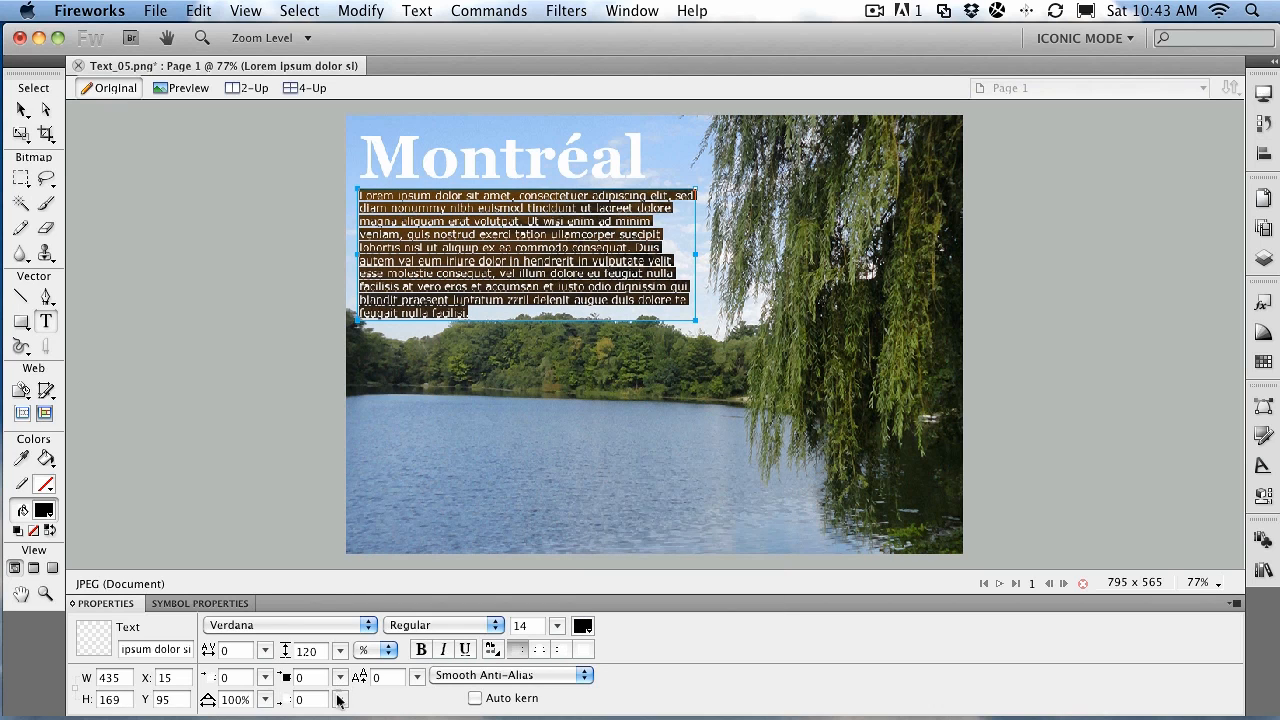
pyautogui.click(339, 650)
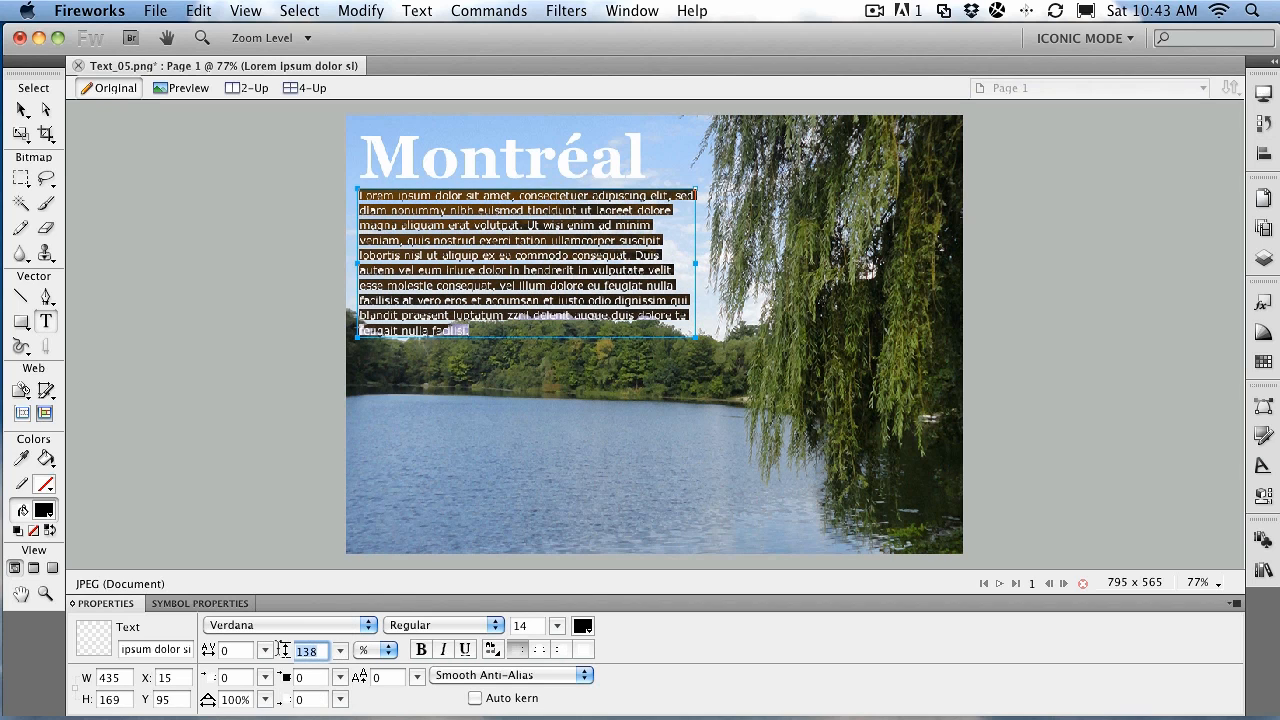
pyautogui.write('140')
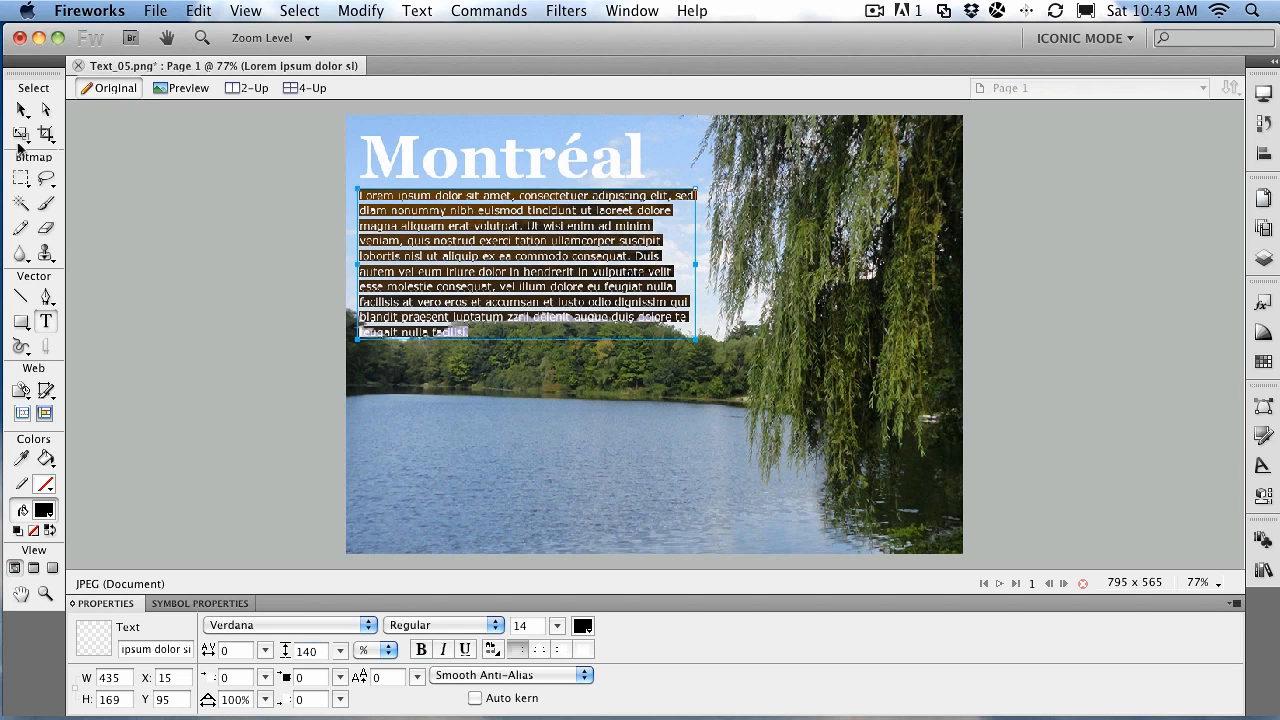
# Step: Zoom to 100% and indent the paragraph's first line by 9
pyautogui.click(20, 108)
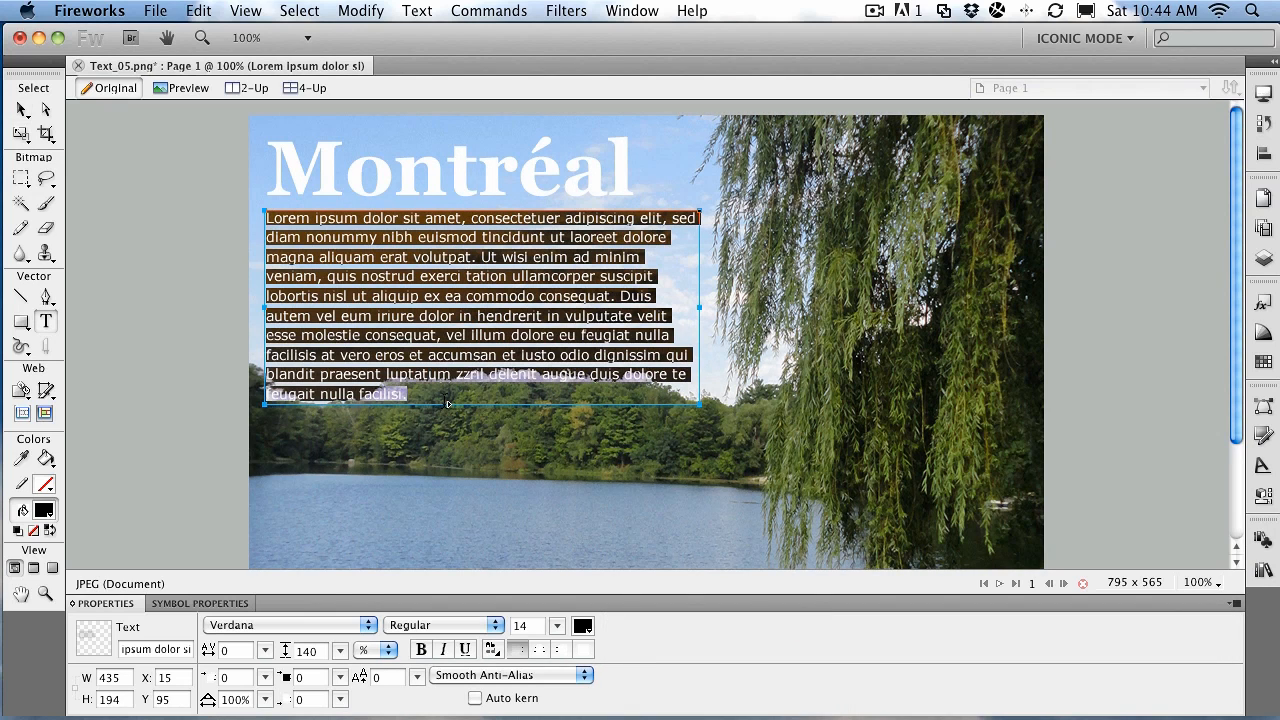
pyautogui.moveTo(182, 705)
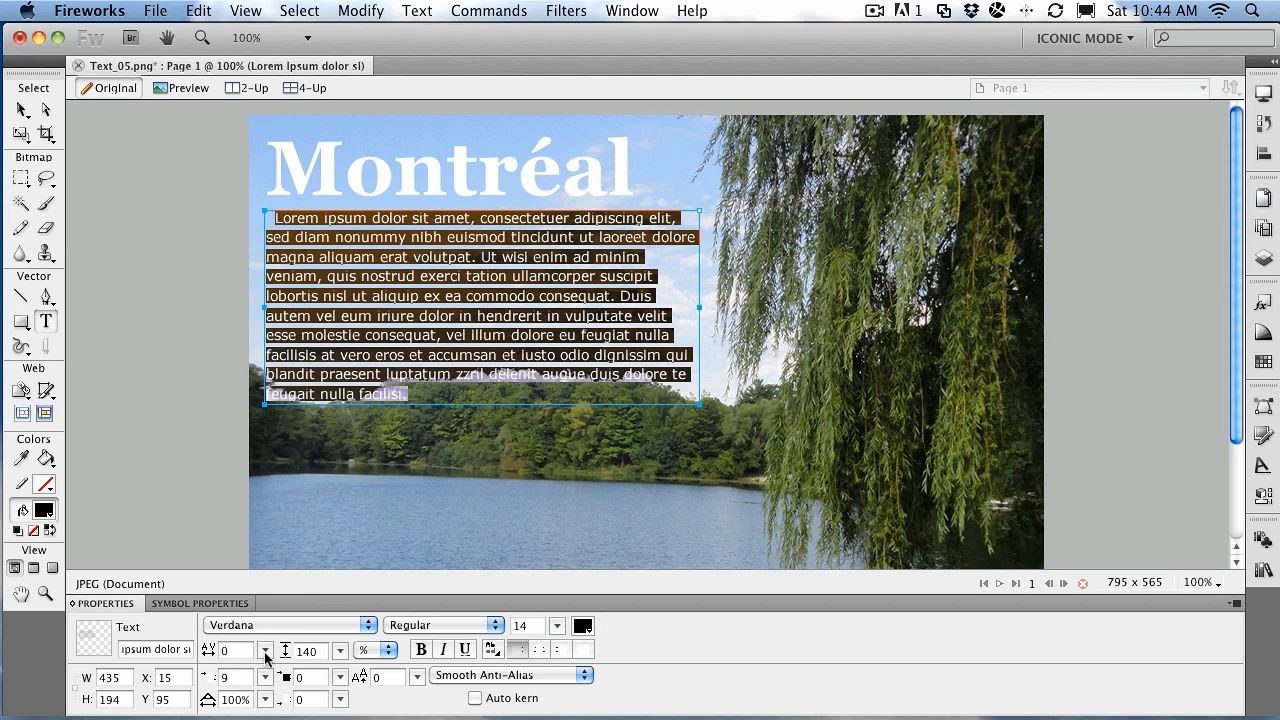
pyautogui.moveTo(464, 649)
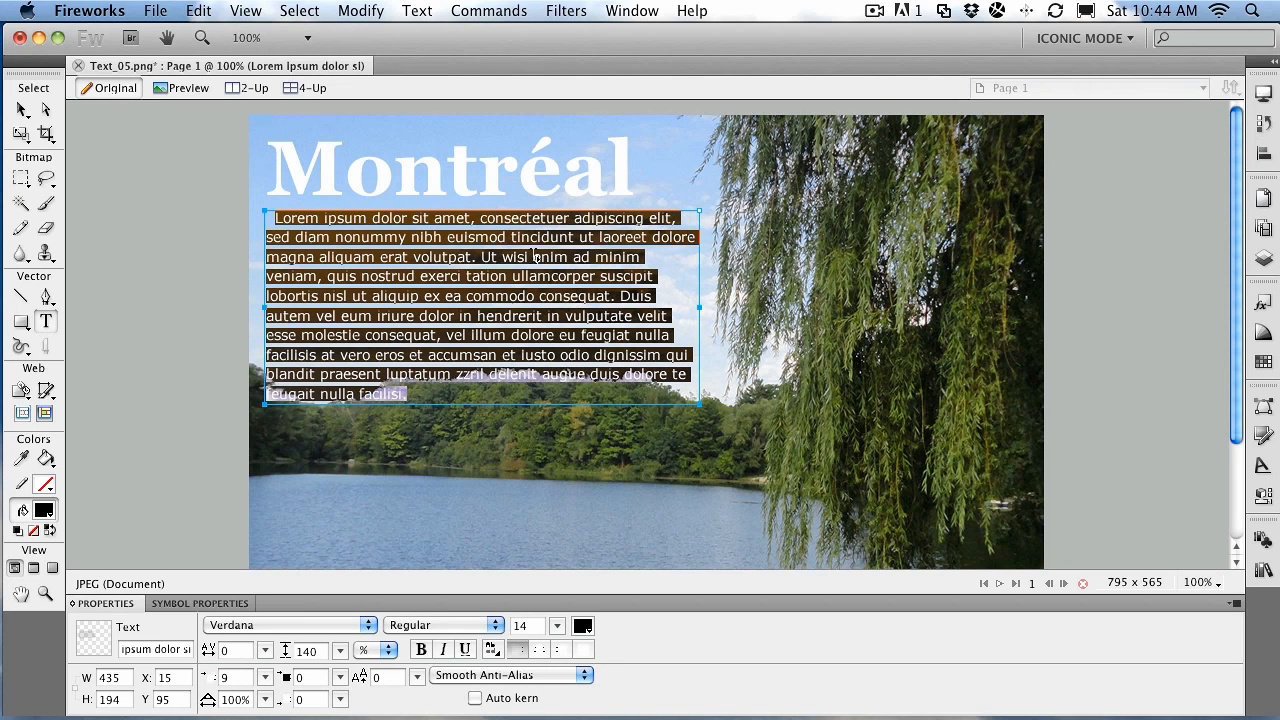
pyautogui.click(425, 315)
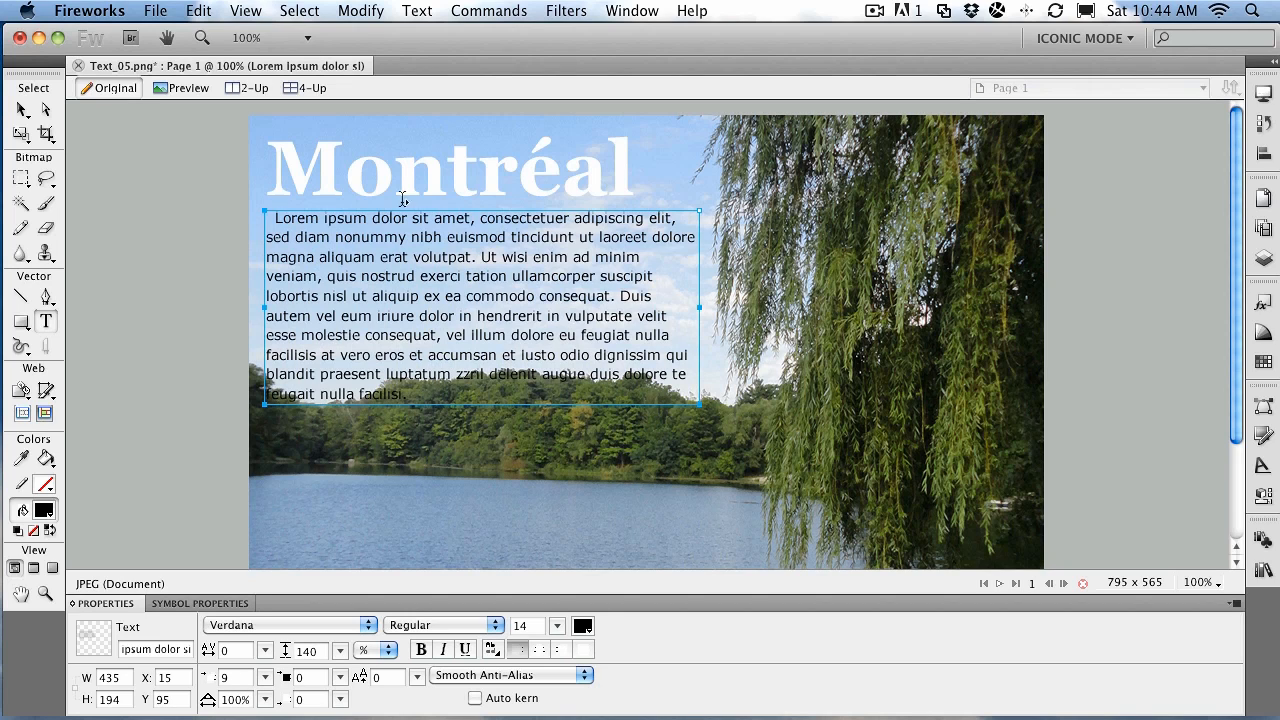
pyautogui.moveTo(274, 228)
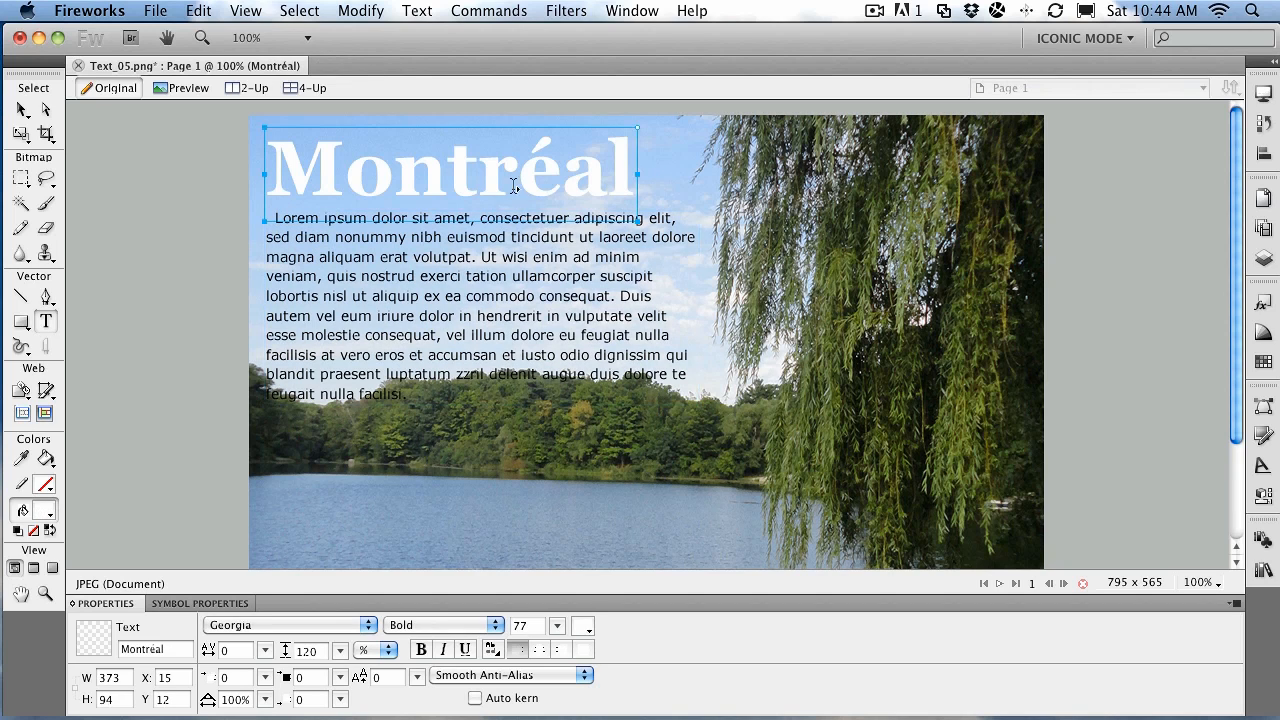
# Step: Open the Special Characters palette while editing Montréal, then select the Lorem ipsum paragraph
pyautogui.doubleClick(540, 168)
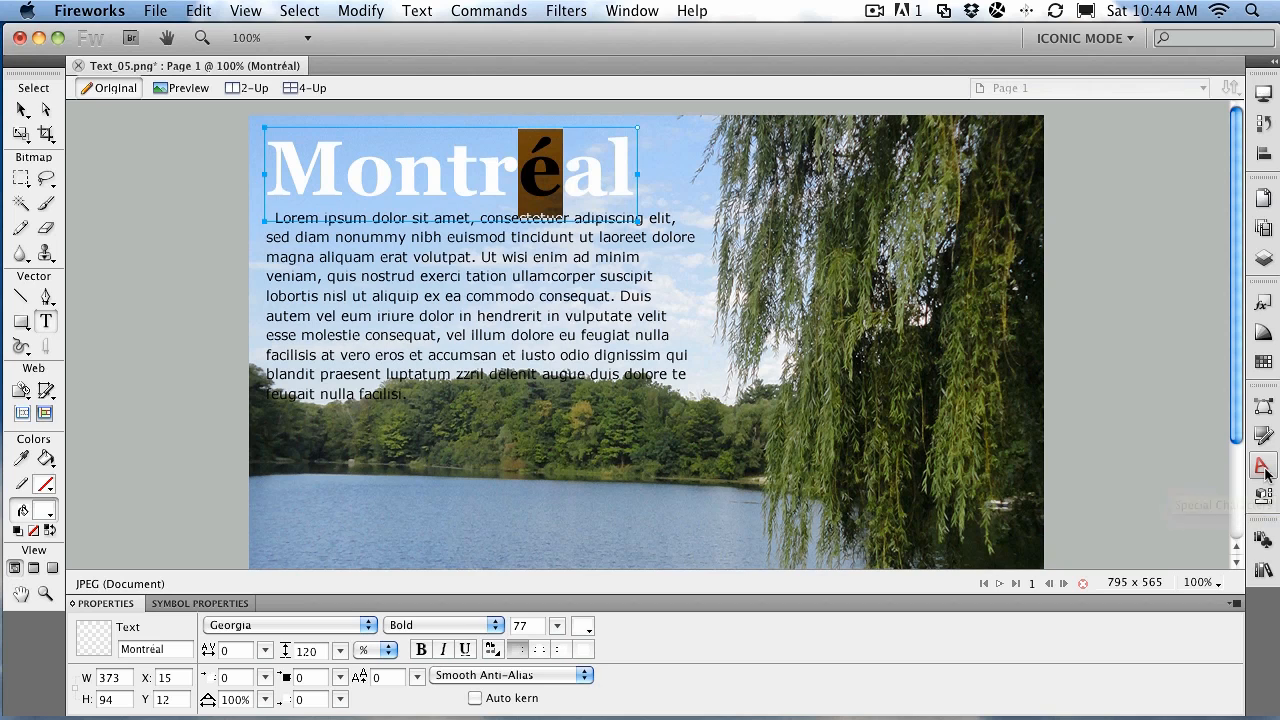
pyautogui.click(1263, 465)
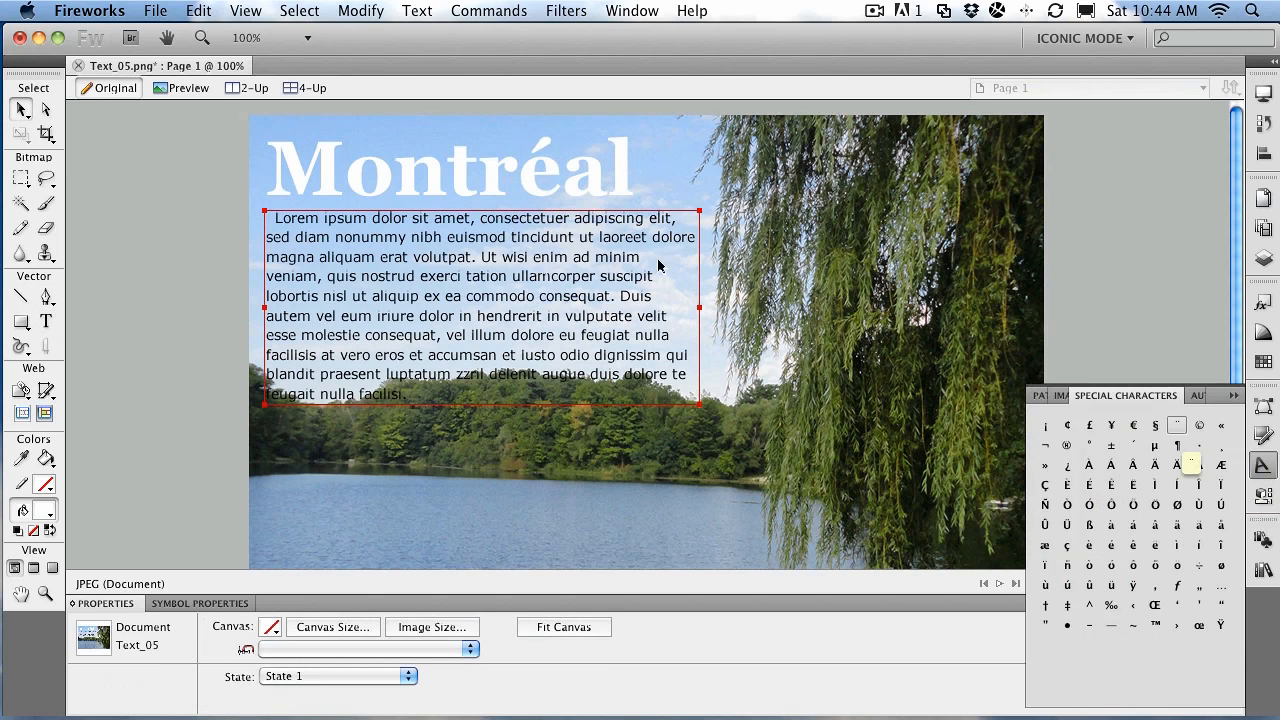
pyautogui.click(489, 11)
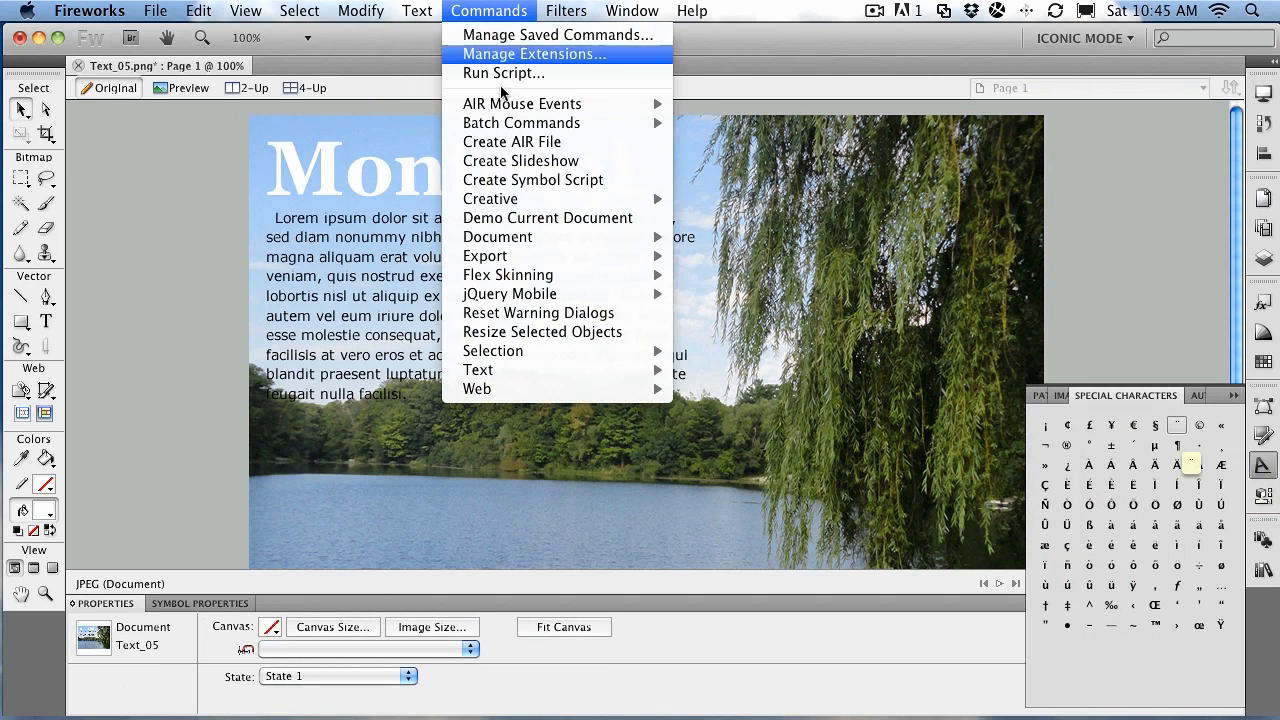
pyautogui.moveTo(478, 370)
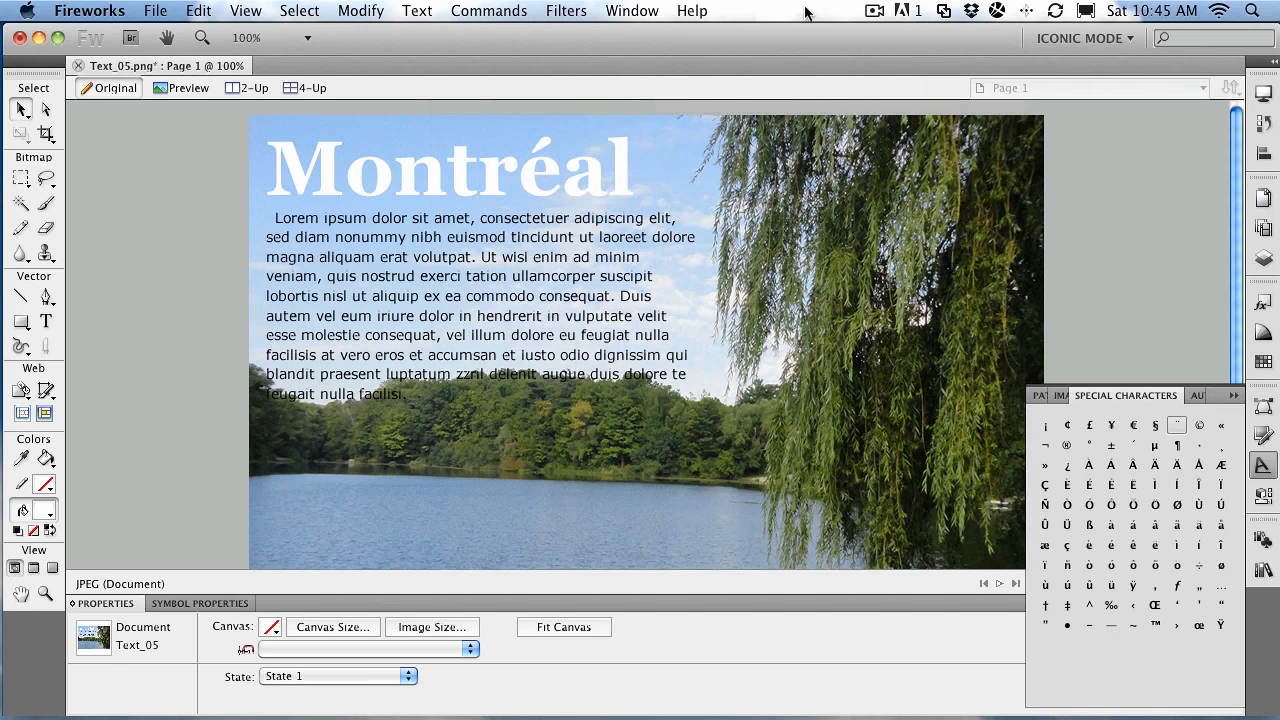
pyautogui.click(375, 283)
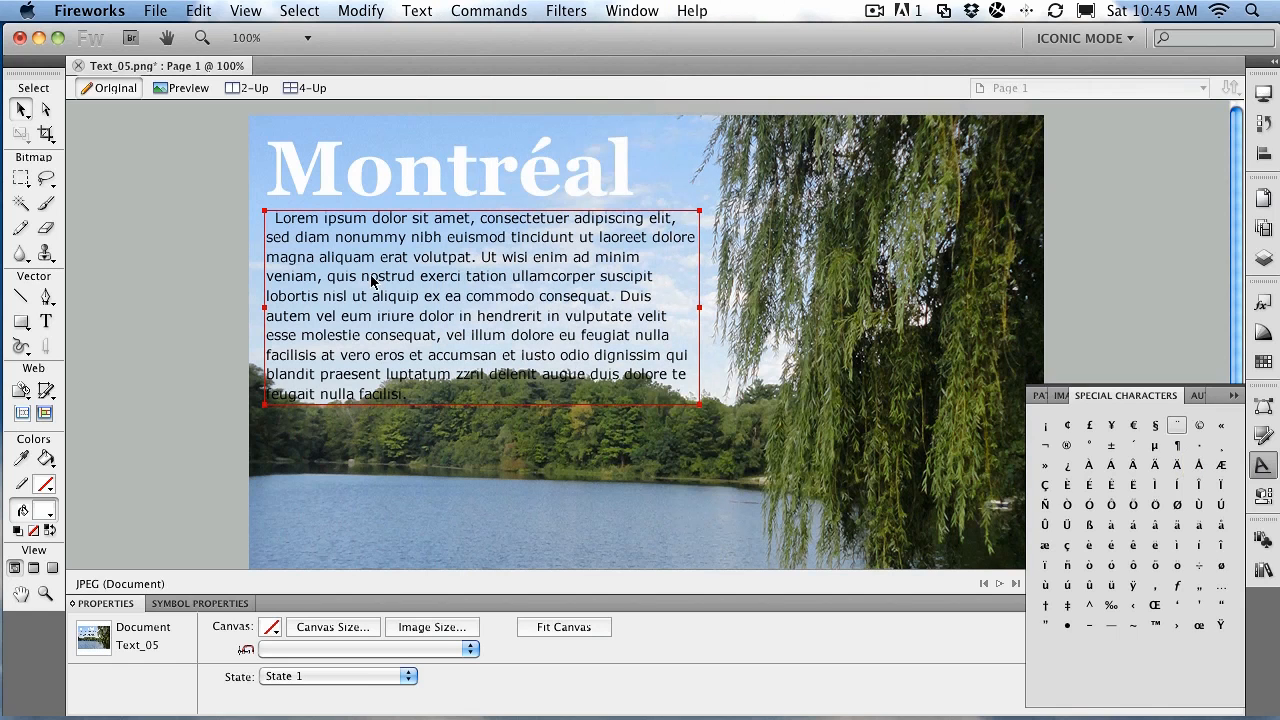
pyautogui.click(450, 300)
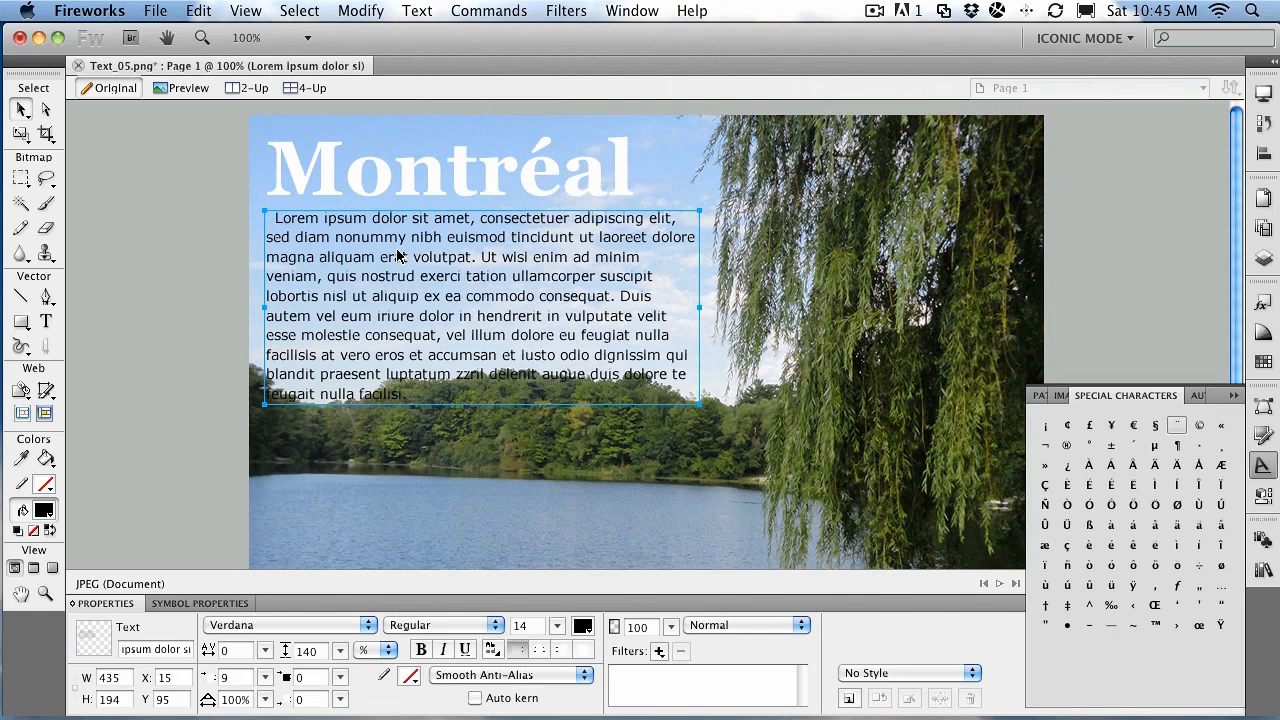